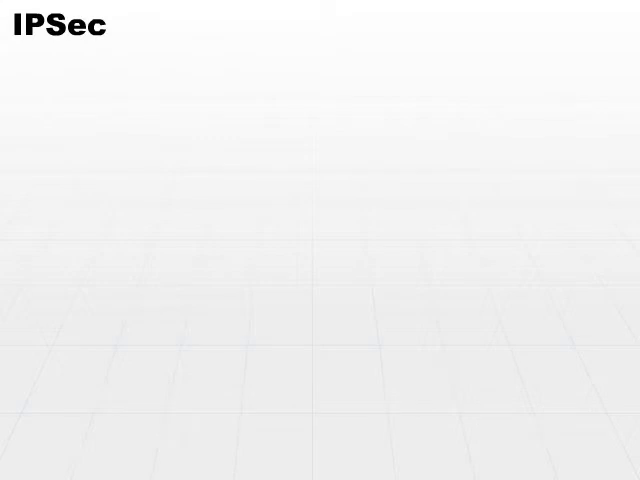
pyautogui.press('right')
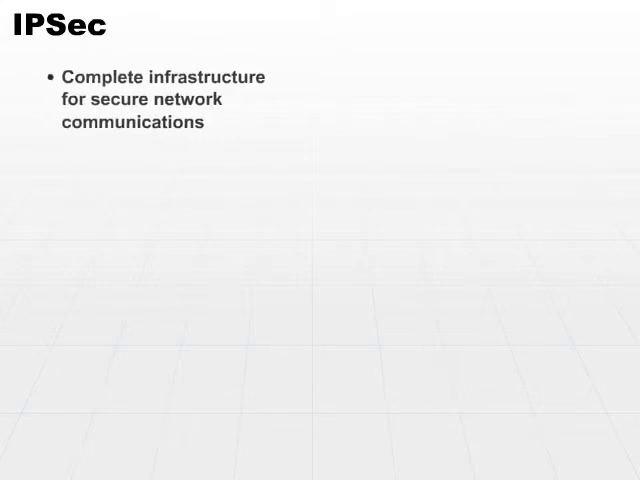